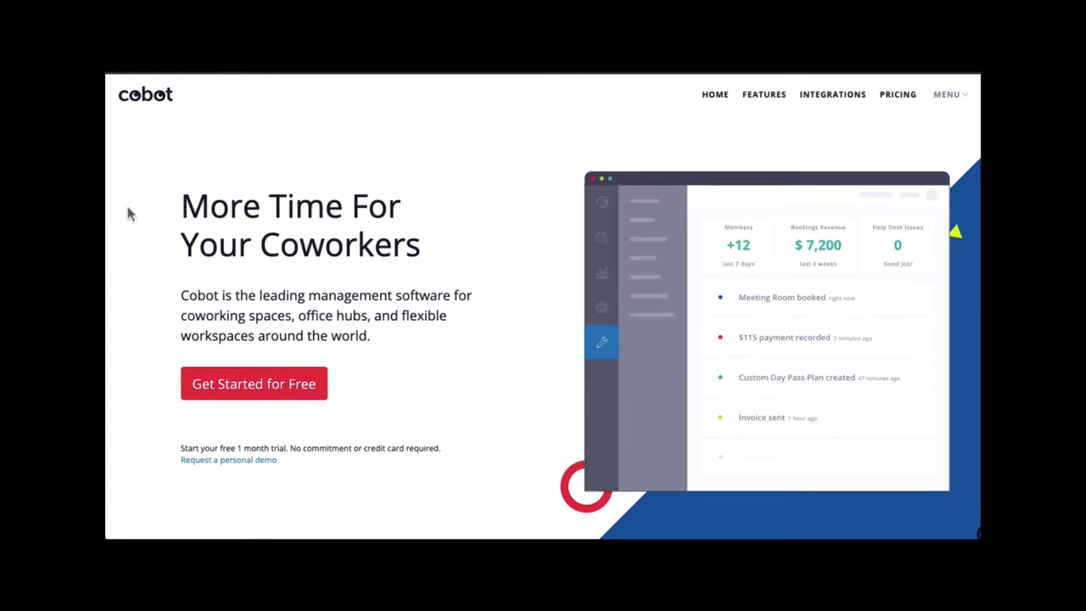
# - Begin the free-trial sign-up from the Cobot homepage via 'Get Started for Free'
pyautogui.click(254, 384)
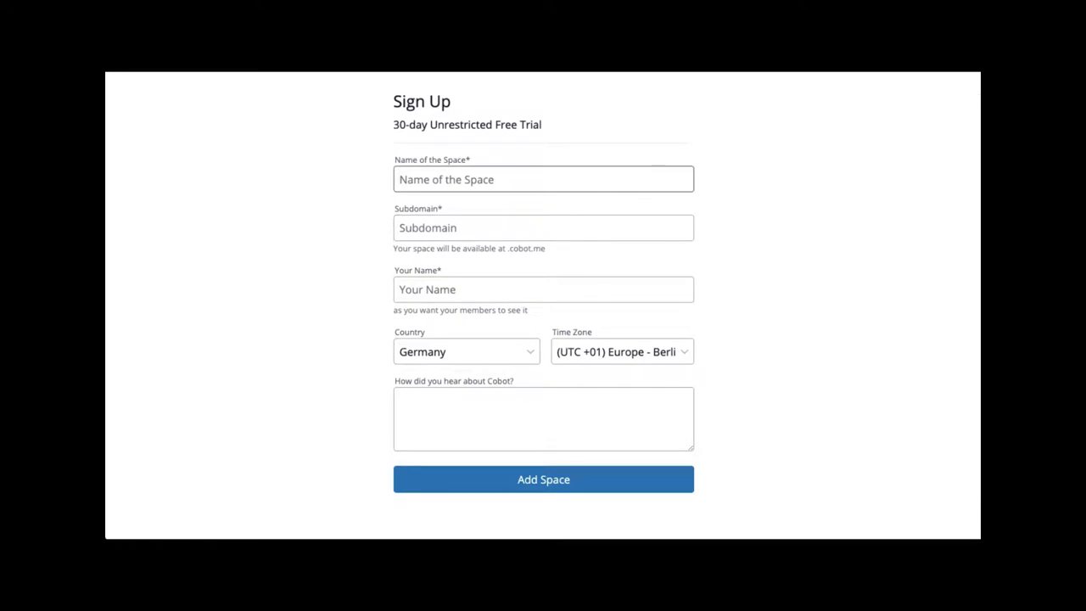
# - Create the space 'Your Space' with subdomain 'your-space' via Add Space
pyautogui.write('Your')
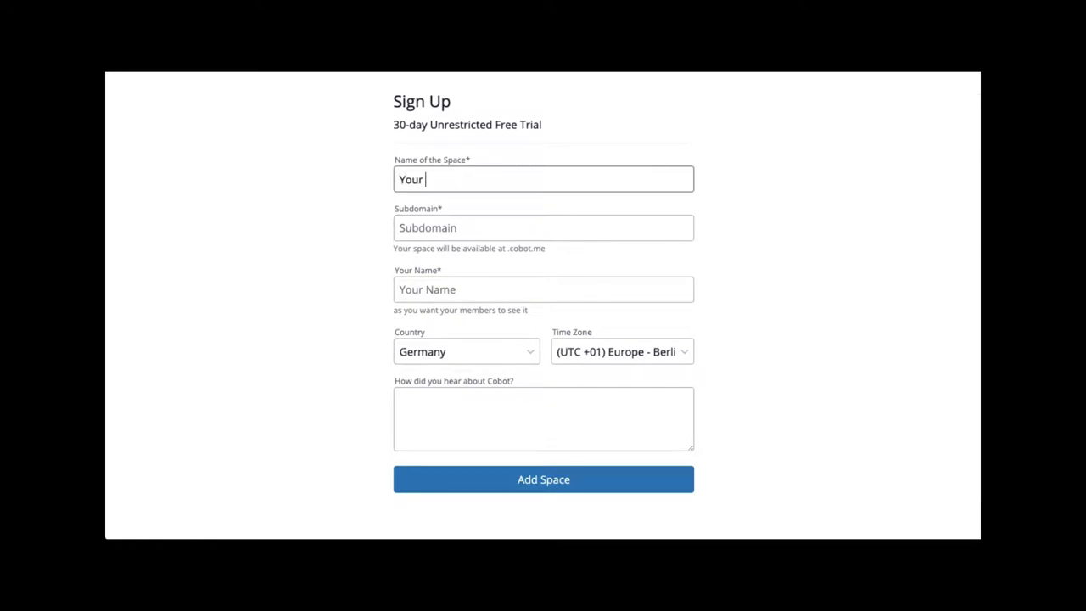
pyautogui.write('Space')
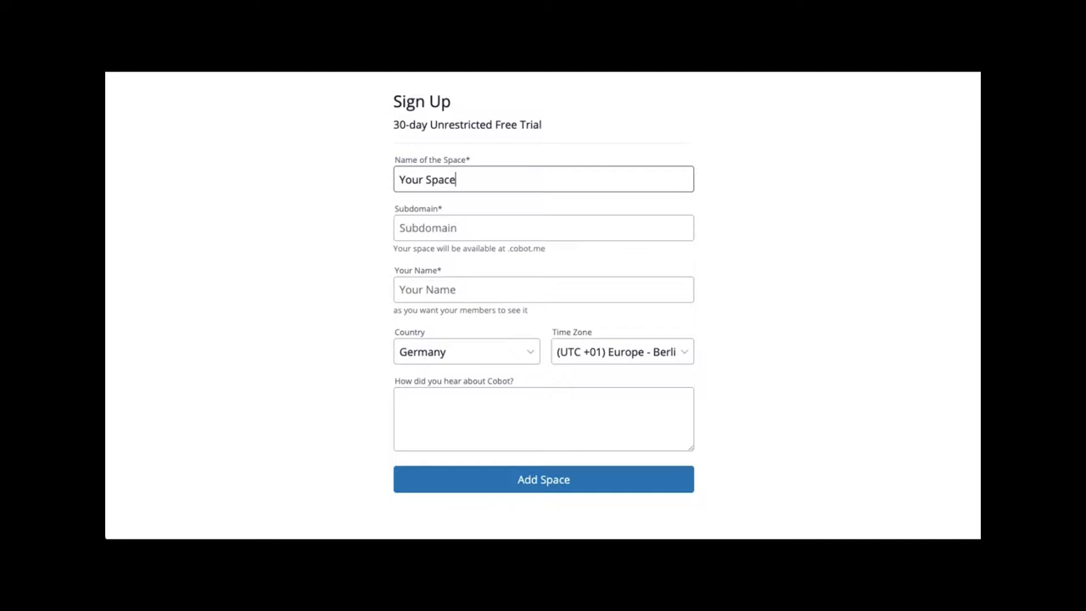
pyautogui.write('your-space')
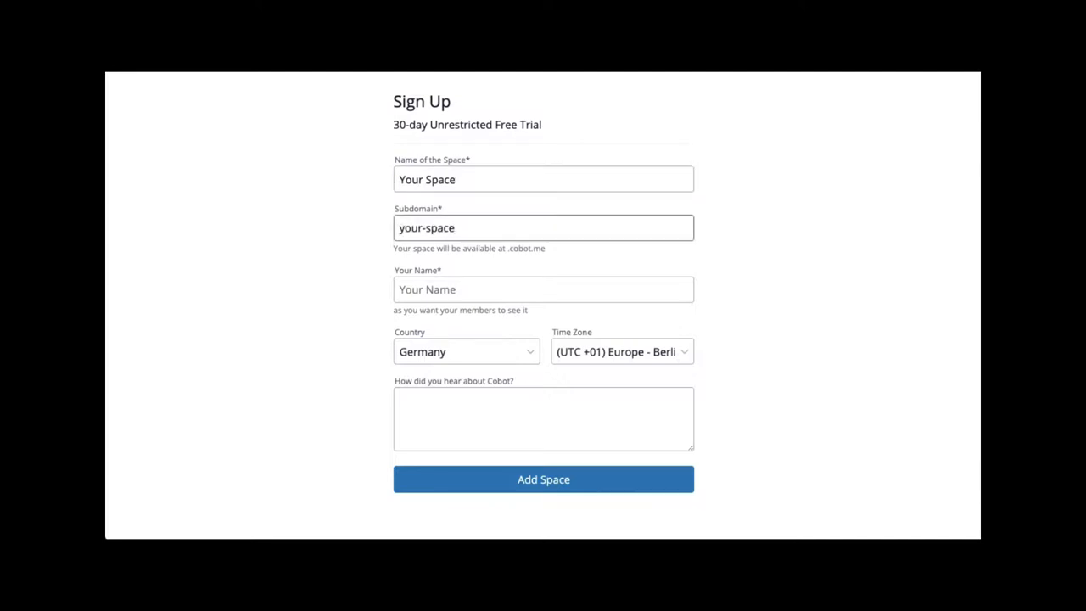
pyautogui.click(543, 227)
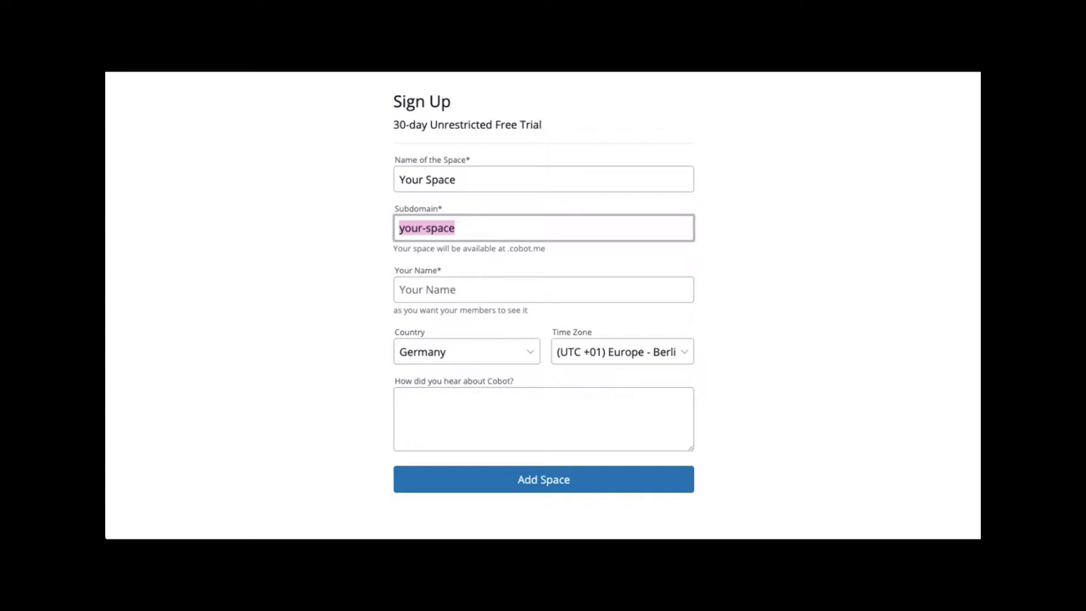
pyautogui.click(543, 479)
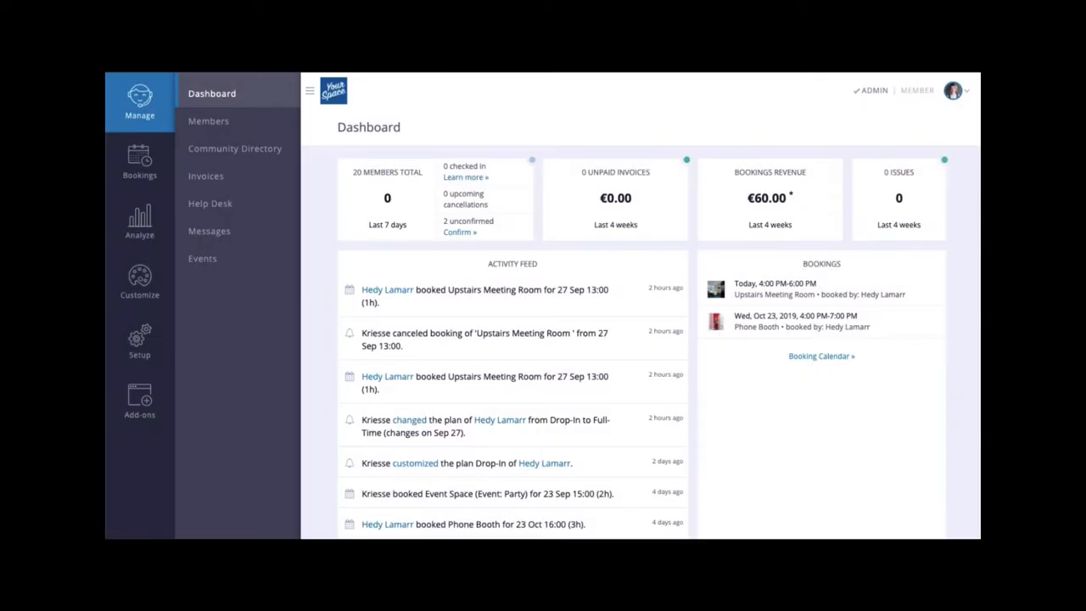
pyautogui.moveTo(139, 339)
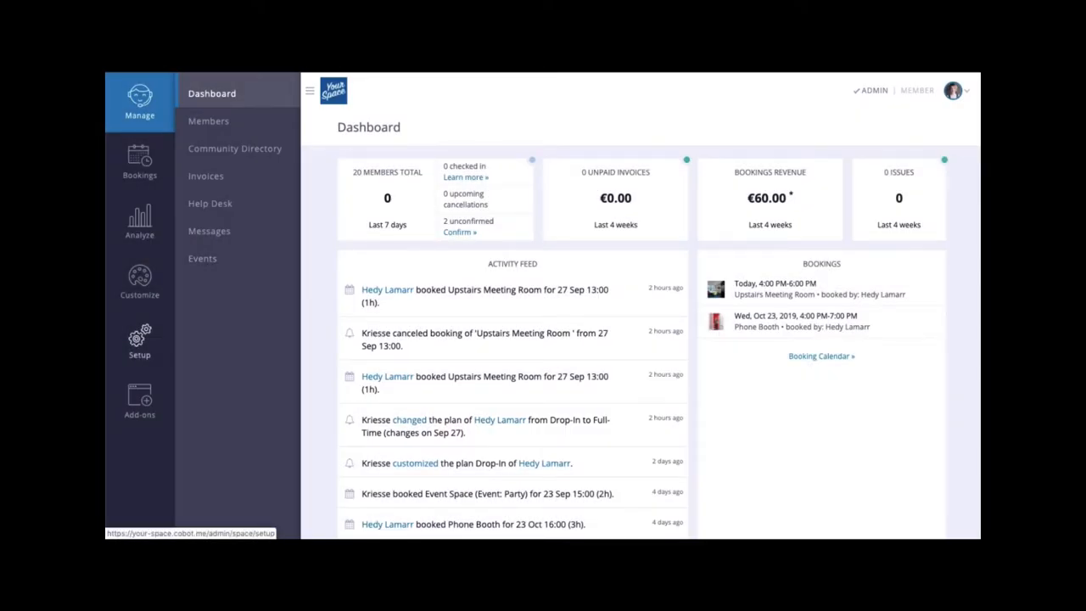
# - Review Basic Settings under Setup, then show the Billing Info with Your Space Inc., Berlin address and tax ID 098765
pyautogui.click(139, 340)
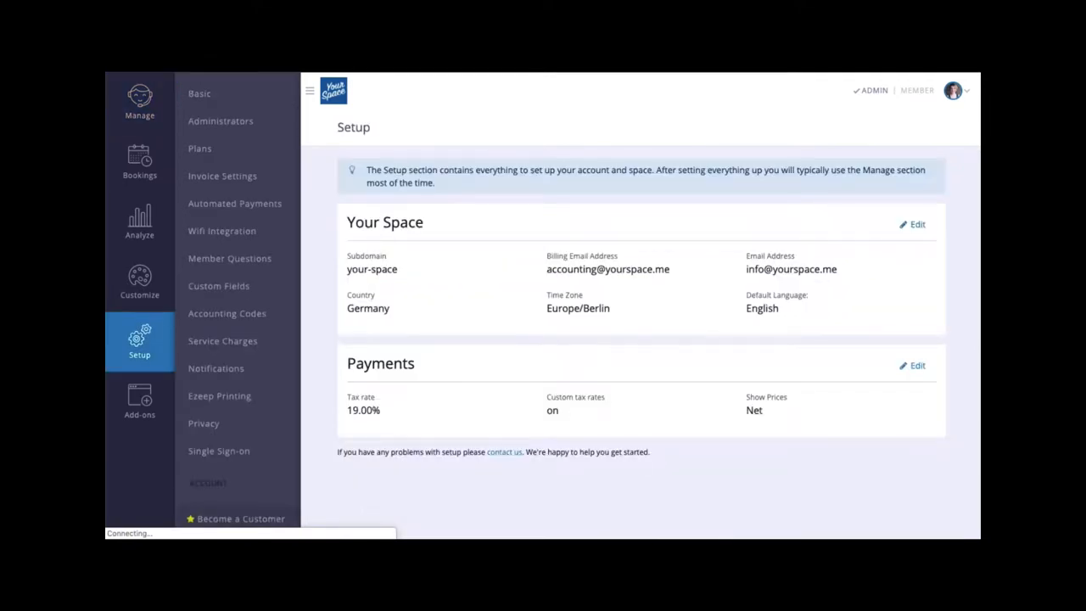
pyautogui.click(200, 93)
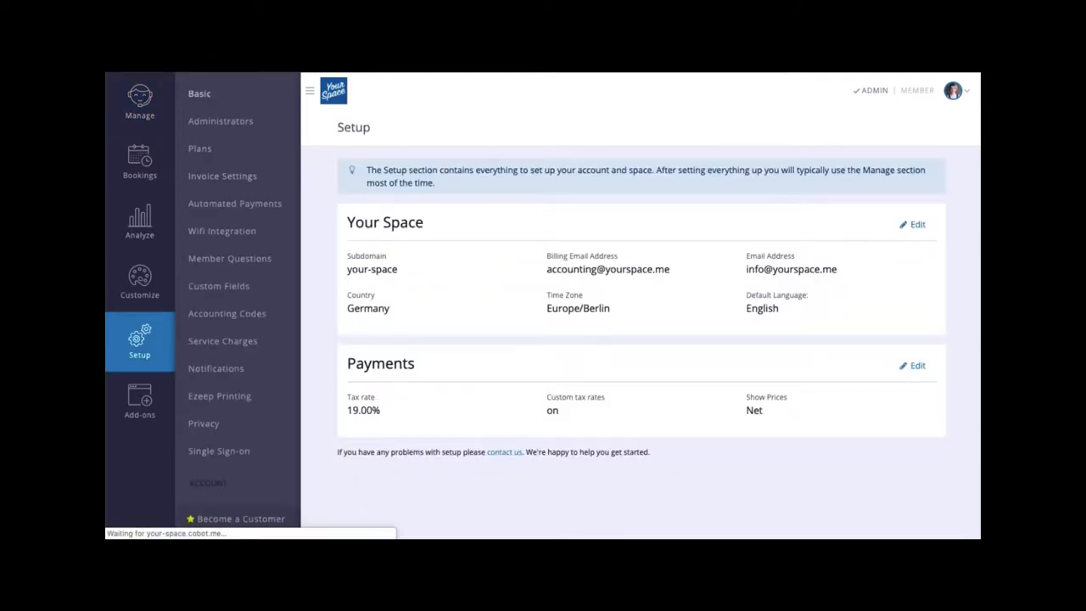
pyautogui.click(913, 224)
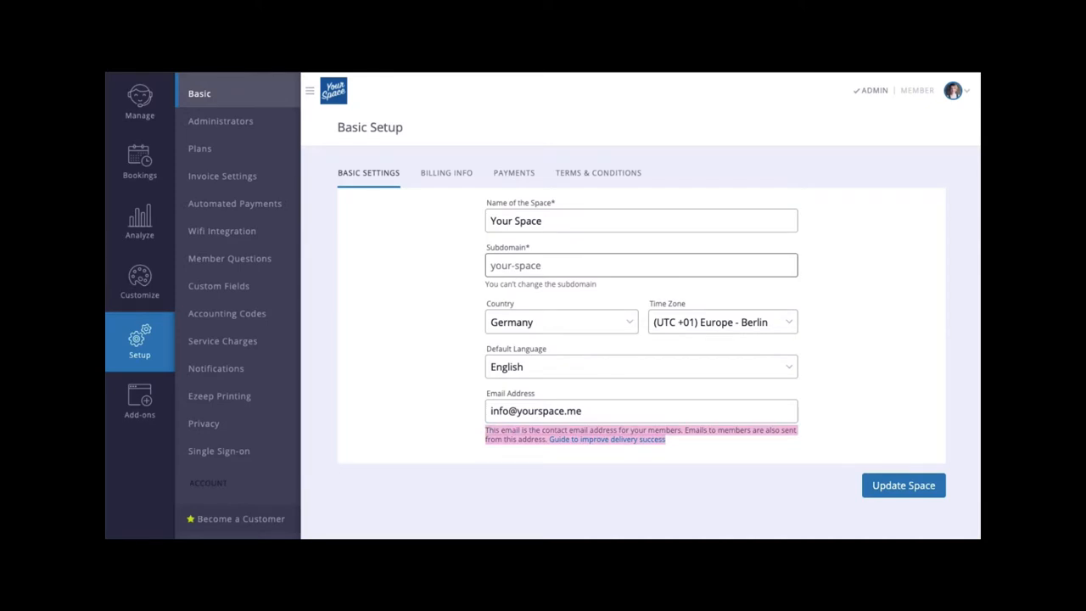
pyautogui.click(614, 440)
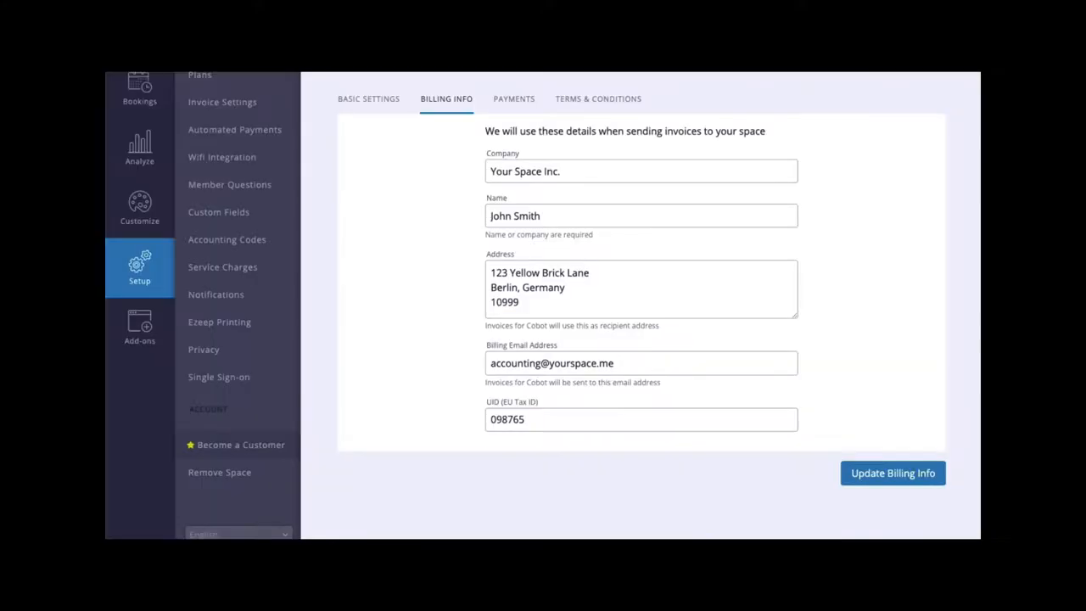
# - Go to Payments and bring up the Drop-In plan's basic settings under Plans
pyautogui.click(512, 99)
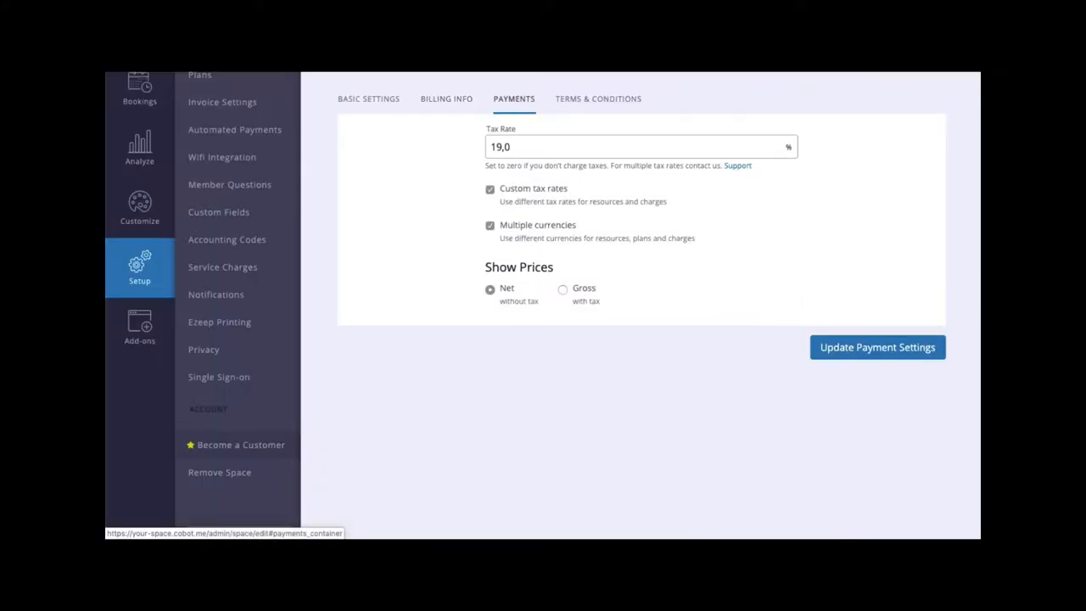
pyautogui.click(628, 146)
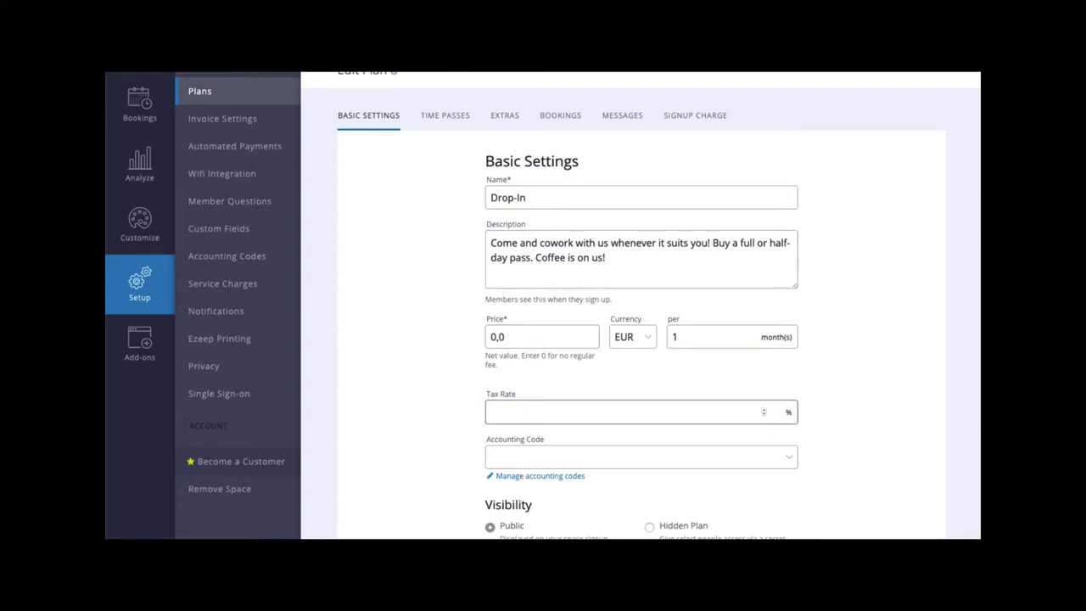
# - Give the Drop-In plan tax rate 10 and its Locker extra tax rate 5, keeping EUR as currency
pyautogui.write('10')
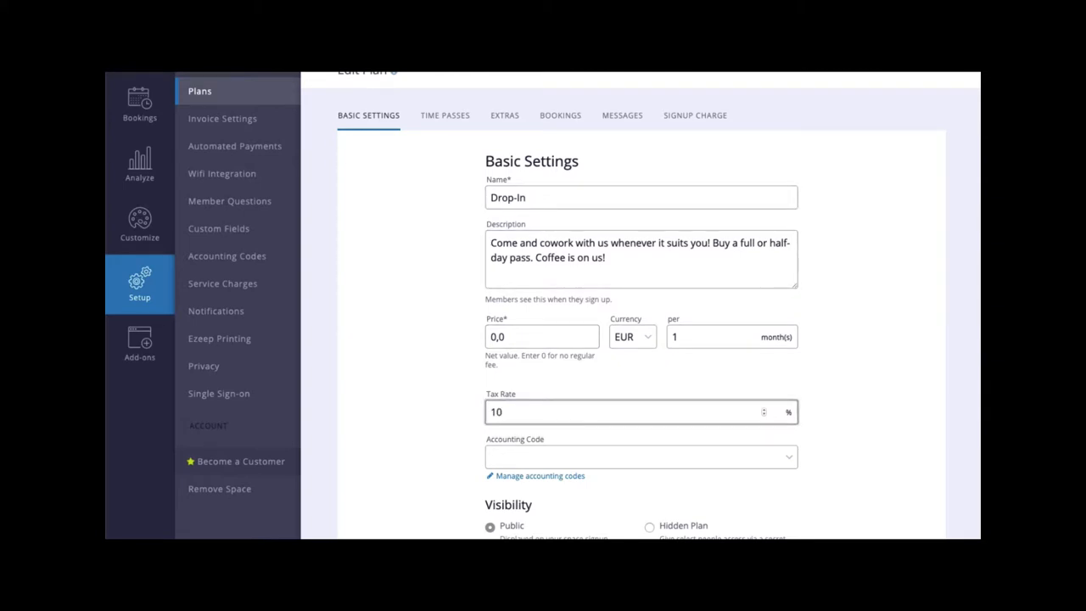
pyautogui.click(504, 115)
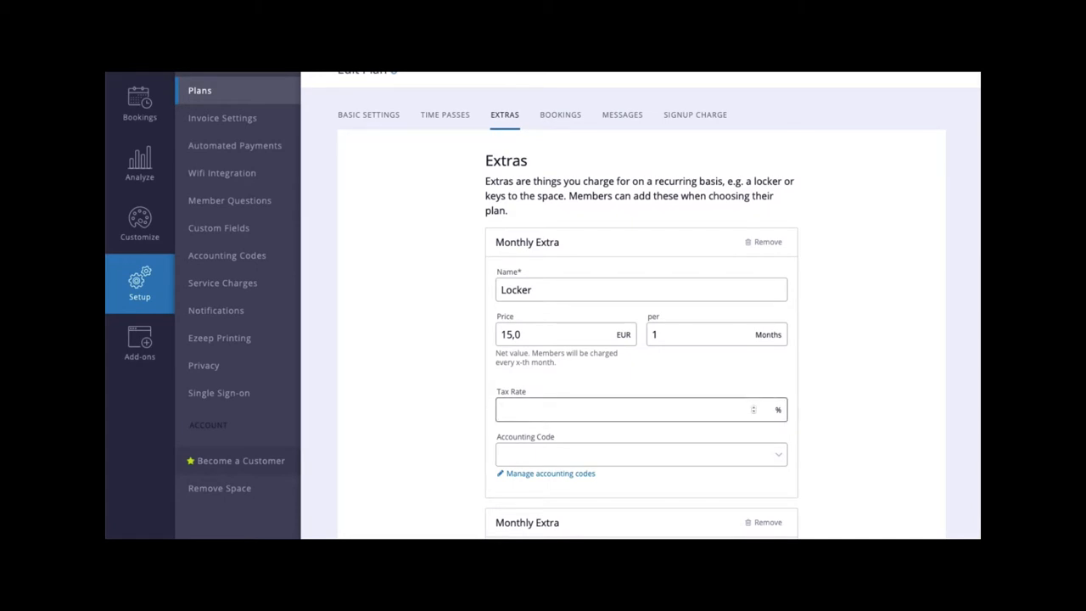
pyautogui.write('5')
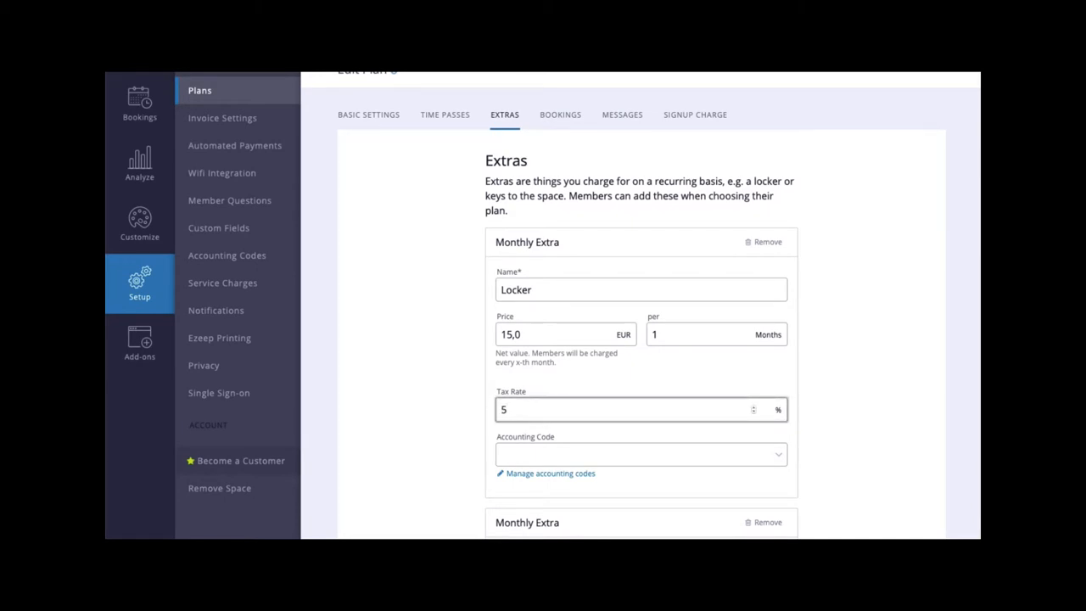
pyautogui.click(368, 116)
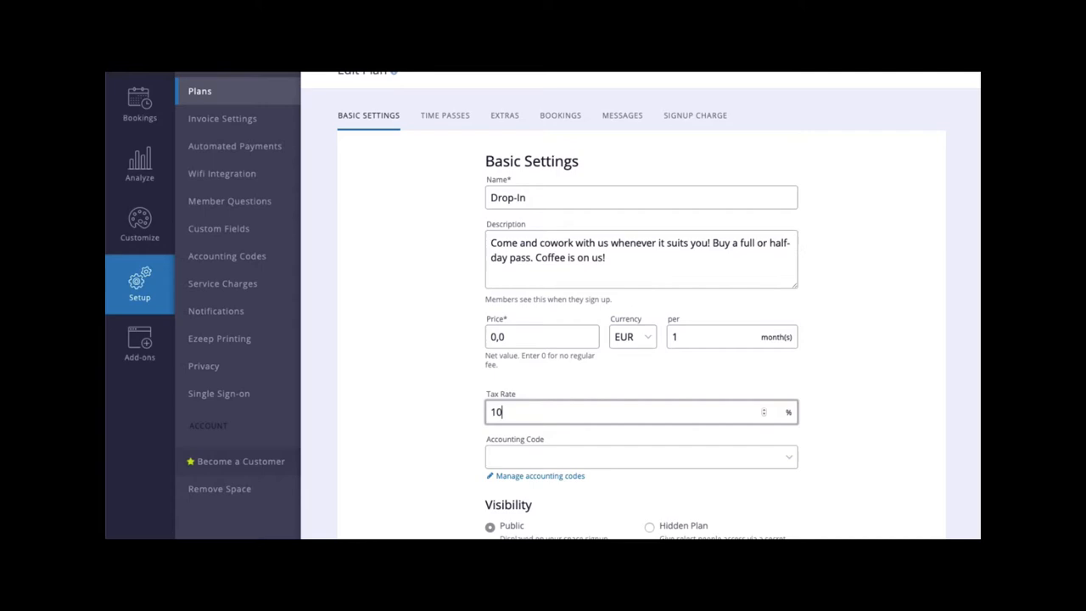
pyautogui.click(631, 336)
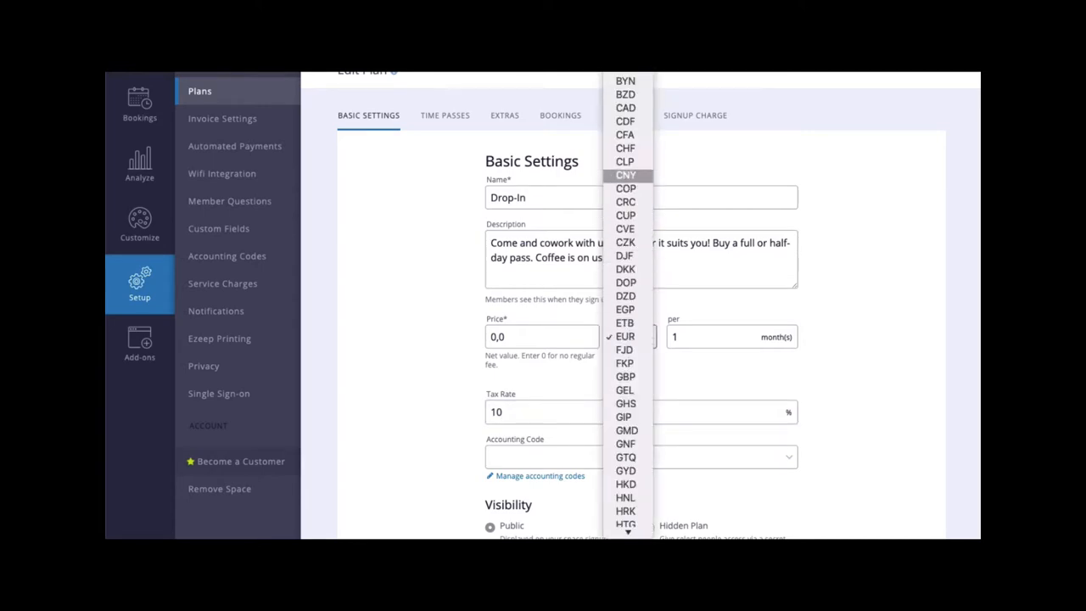
pyautogui.click(625, 336)
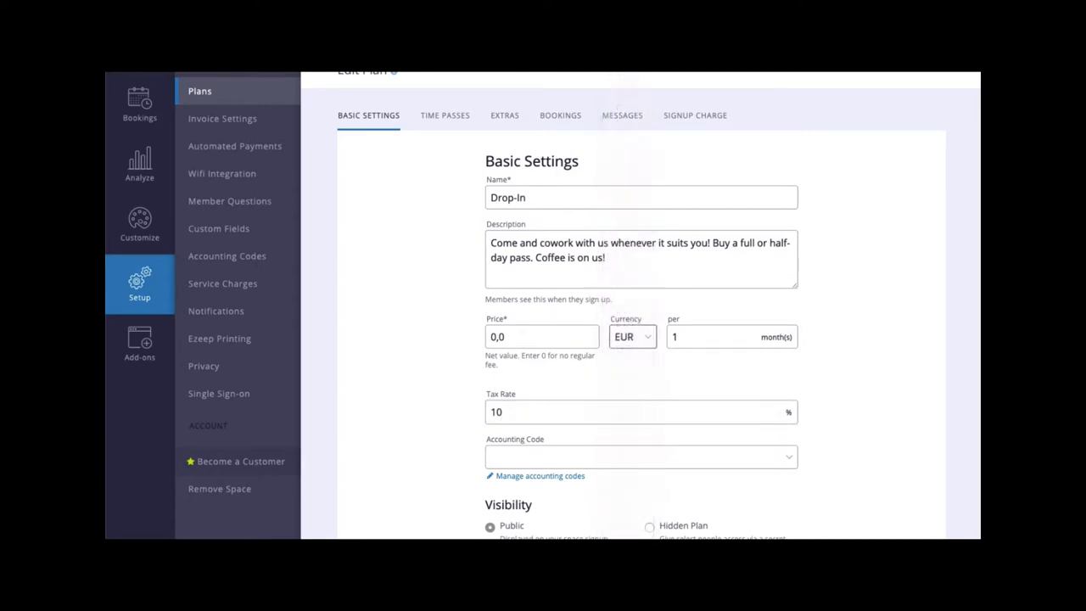
pyautogui.click(632, 336)
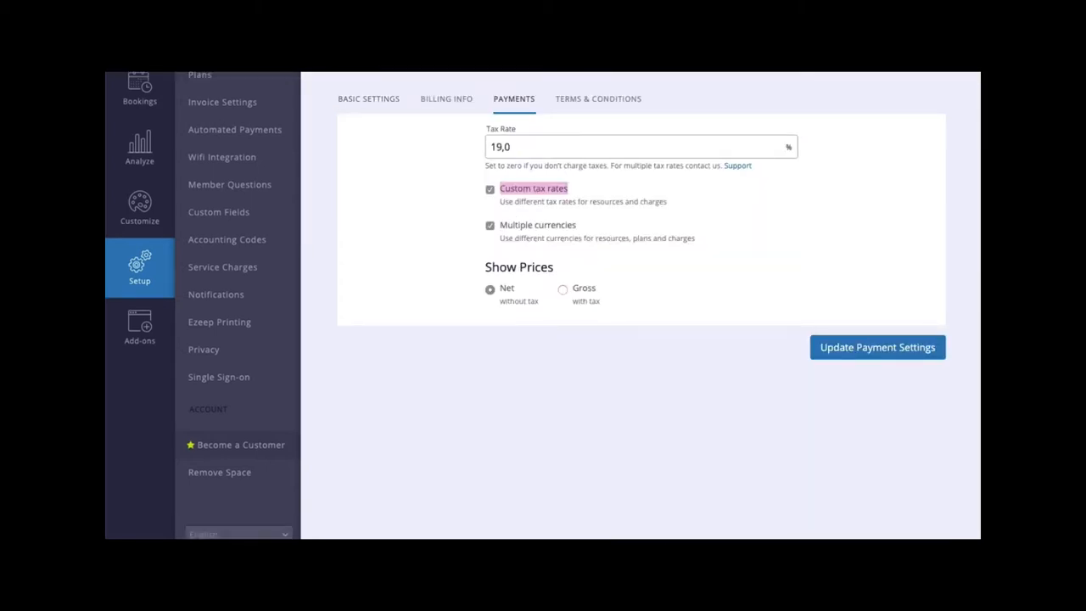
# - Toggle Payments Show Prices including tax, revert to net, and move to Terms & Conditions
pyautogui.click(563, 289)
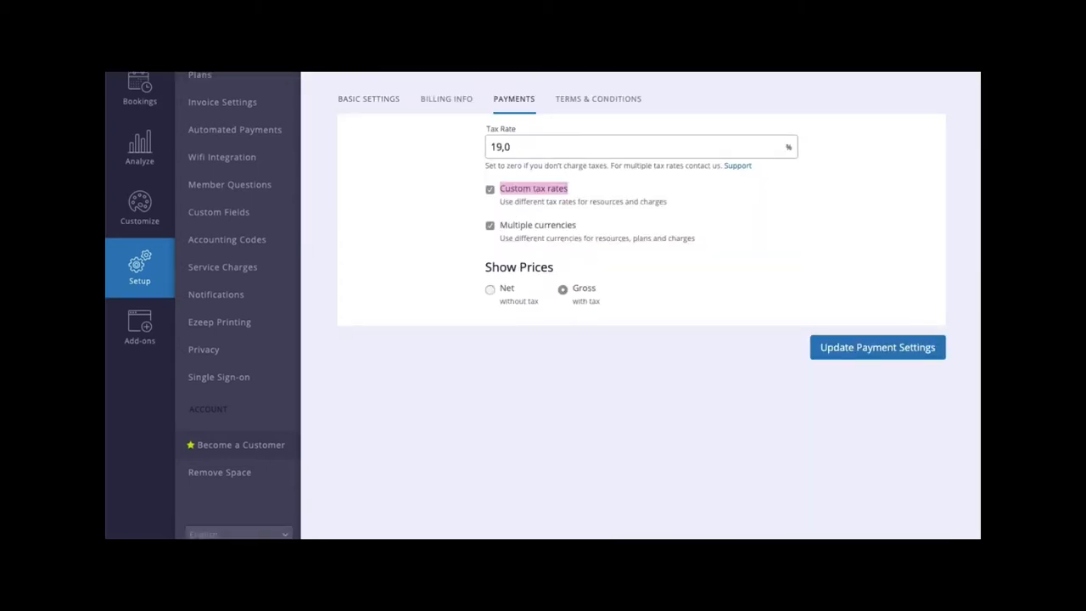
pyautogui.click(489, 289)
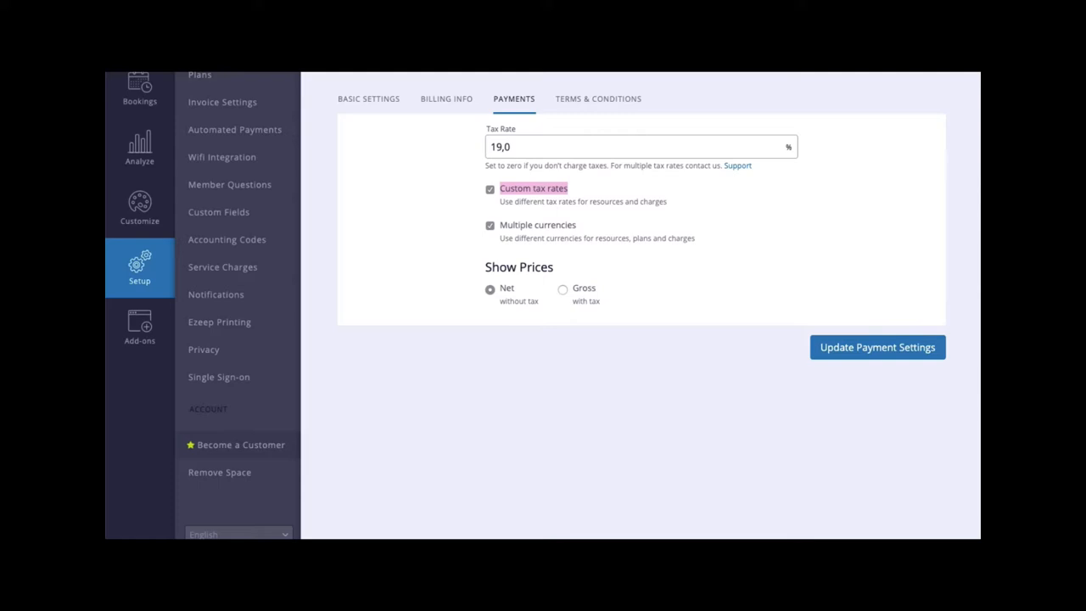
pyautogui.click(597, 99)
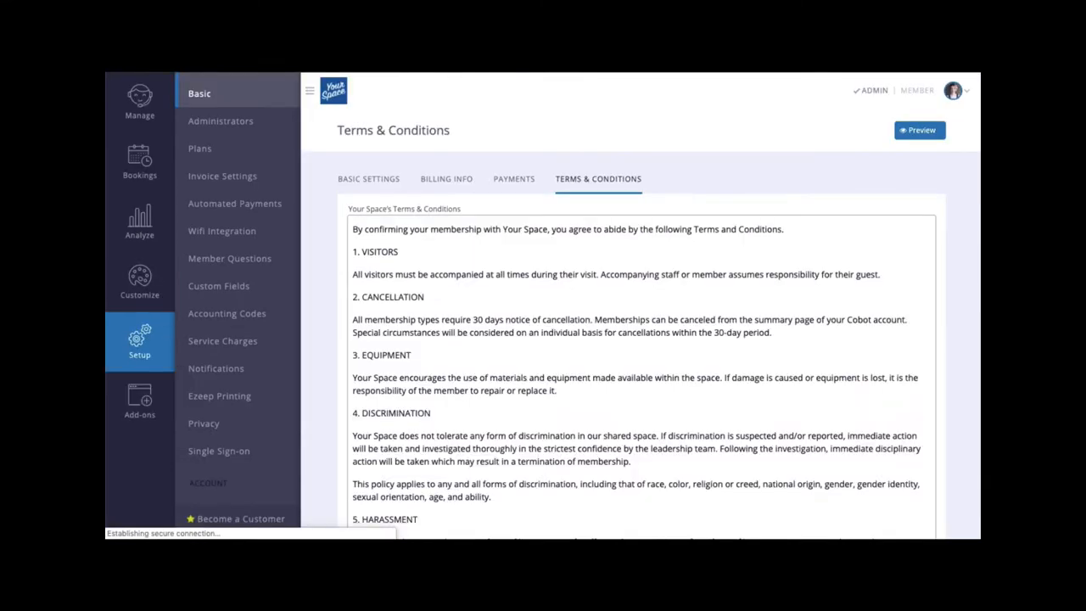
# - Tick 'Also update Terms & Conditions across all memberships' and save the terms
pyautogui.scroll(-3)
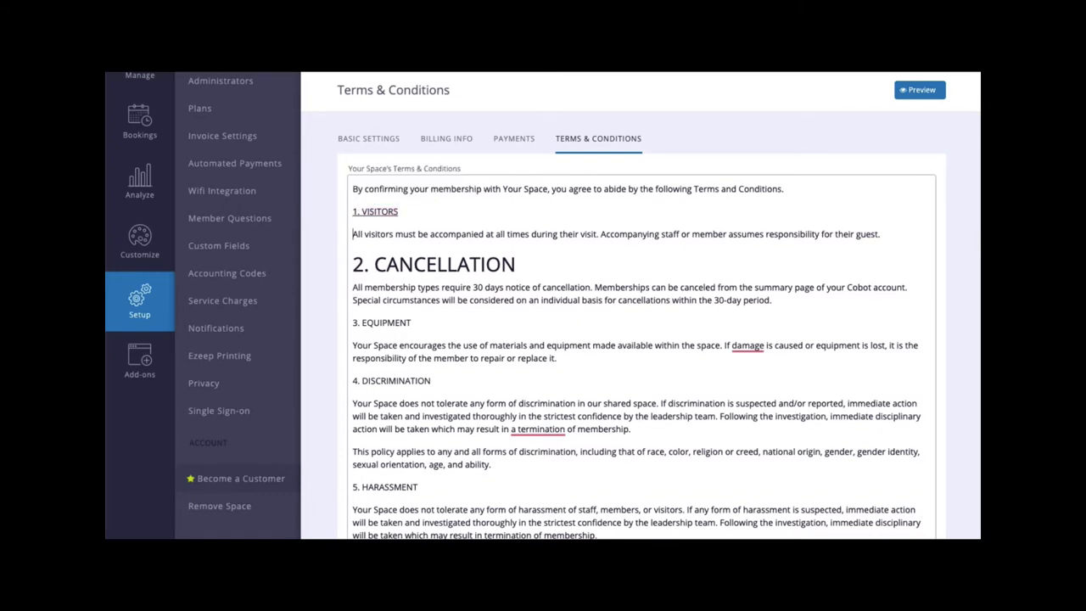
pyautogui.scroll(-3)
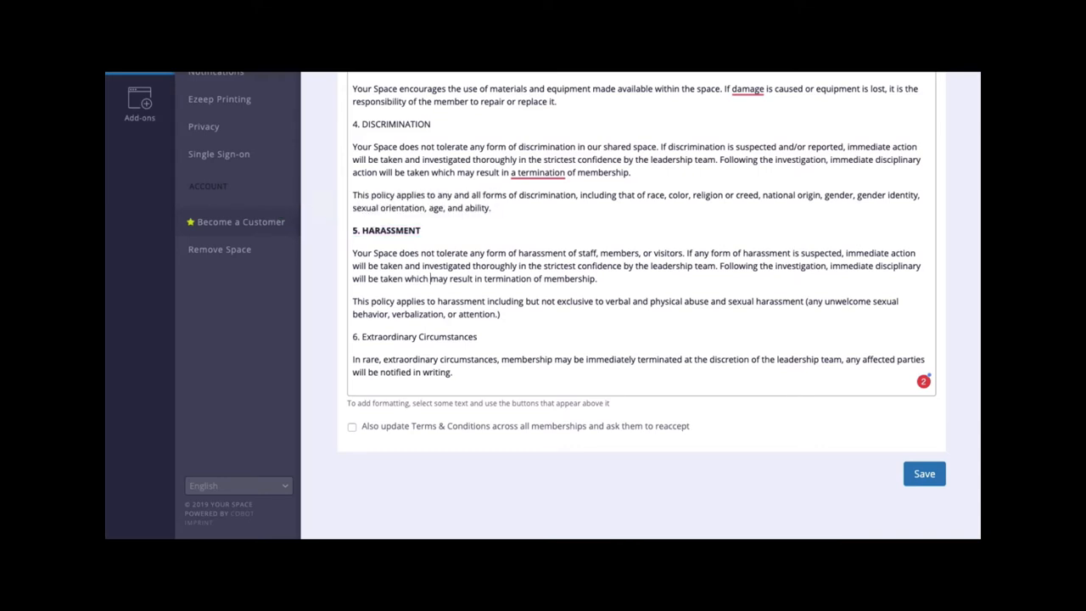
pyautogui.click(352, 426)
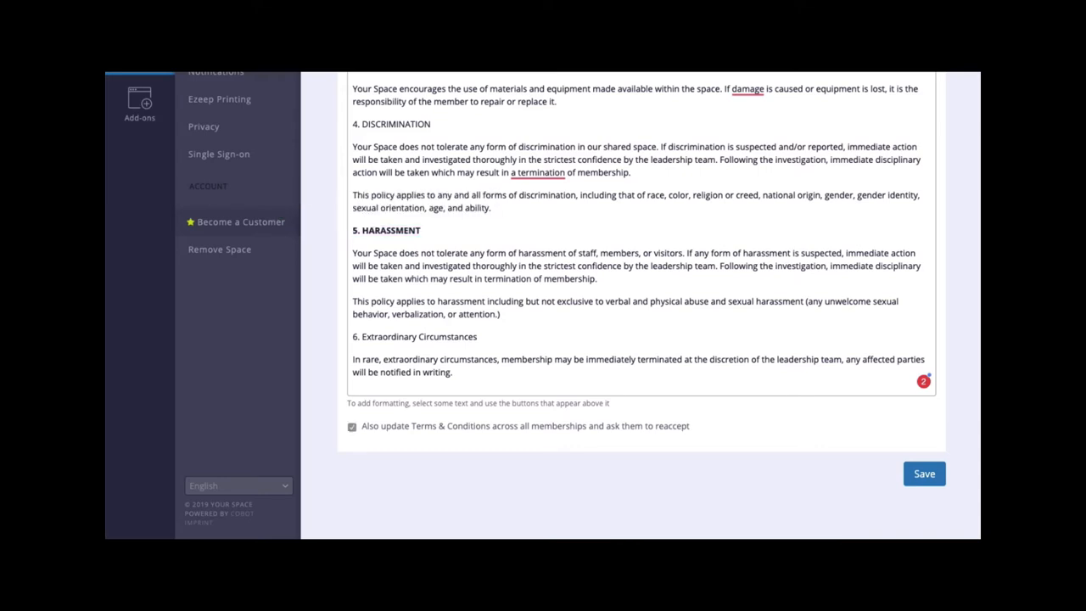
pyautogui.click(923, 473)
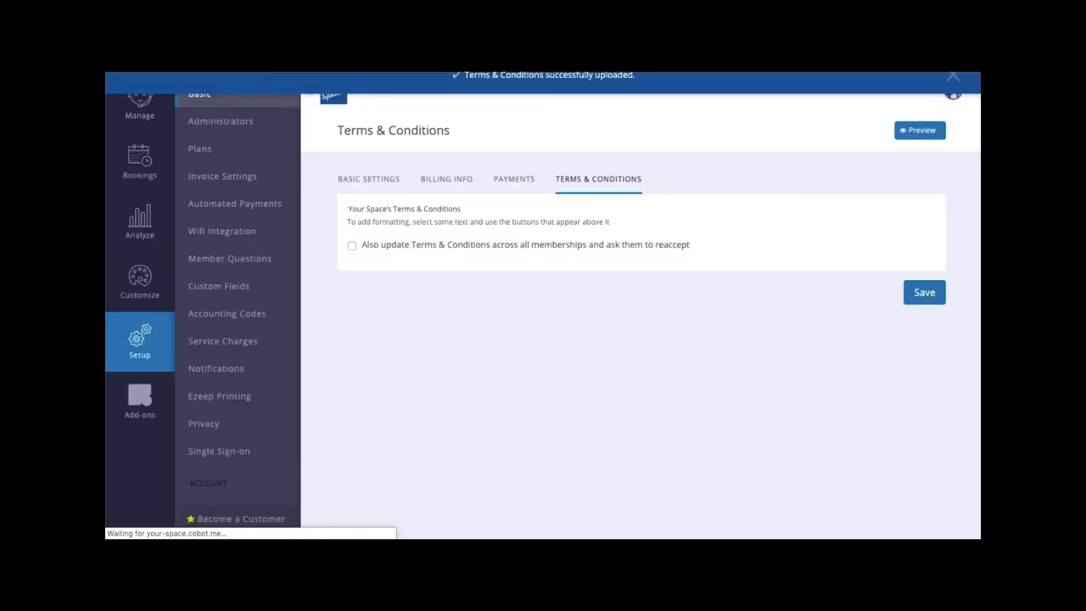